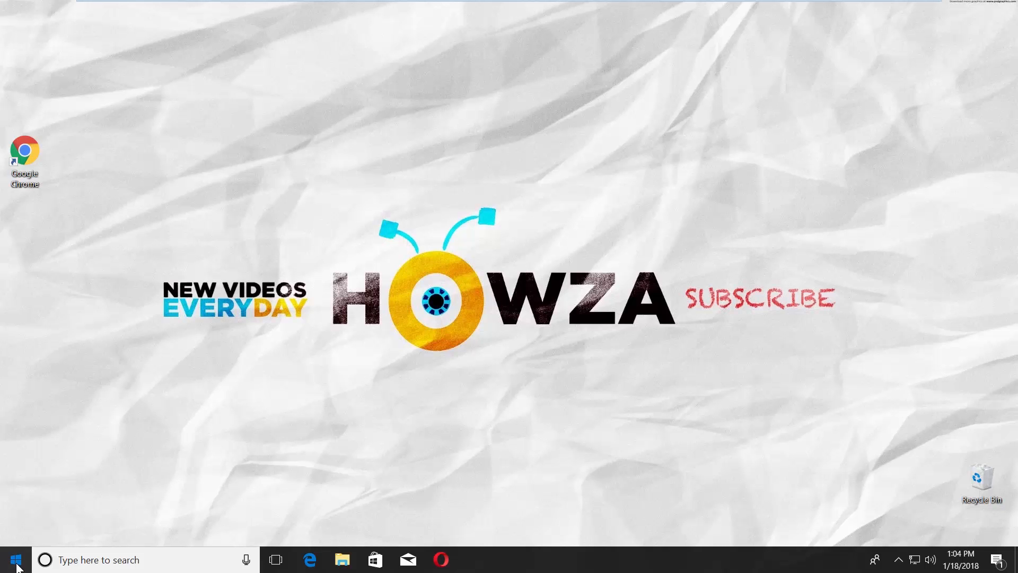
- Open the Start menu from the taskbar
click(12, 559)
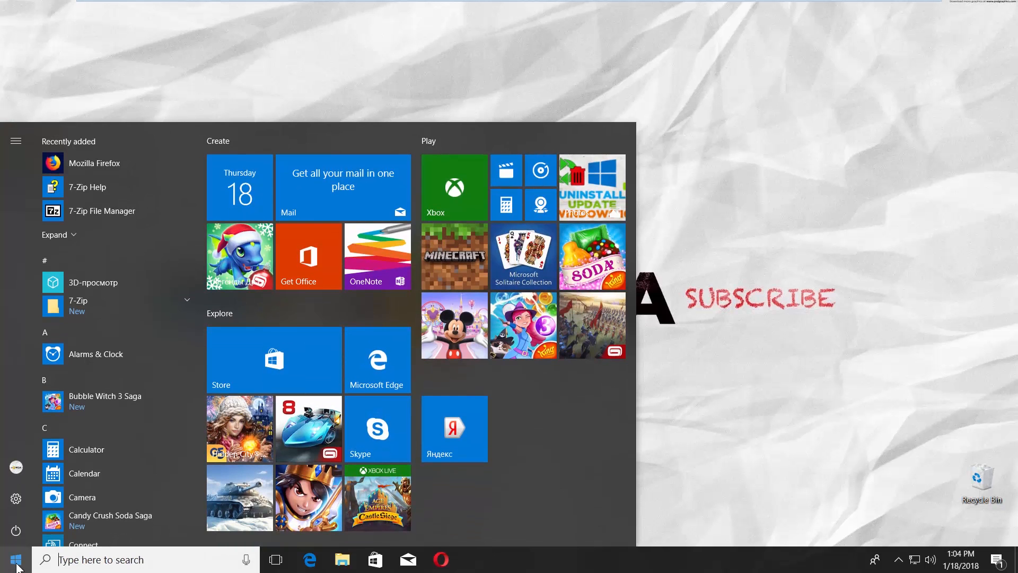
- Go to Settings > Personalization > Taskbar and scroll down to the Notification area options
click(15, 498)
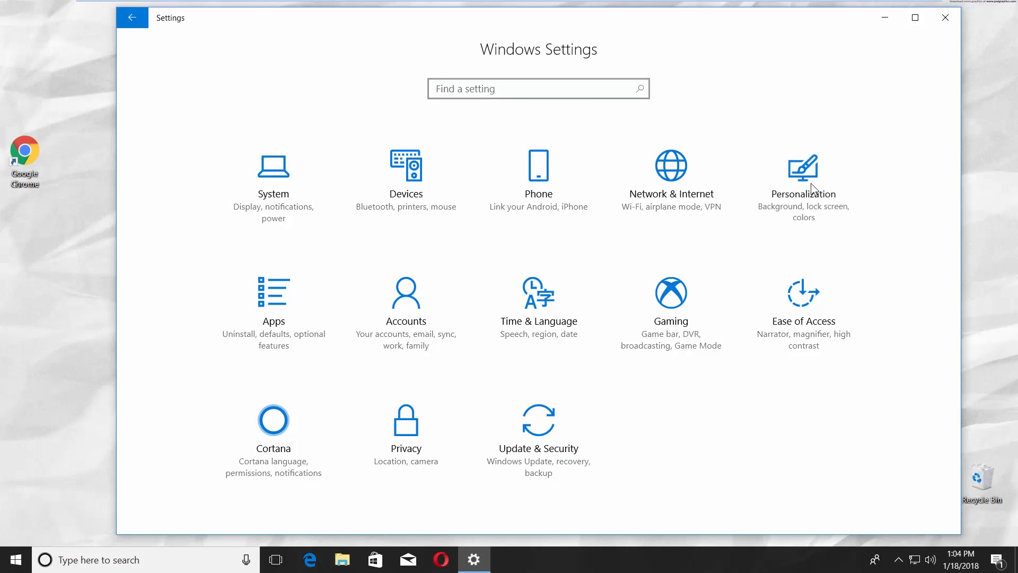
click(804, 175)
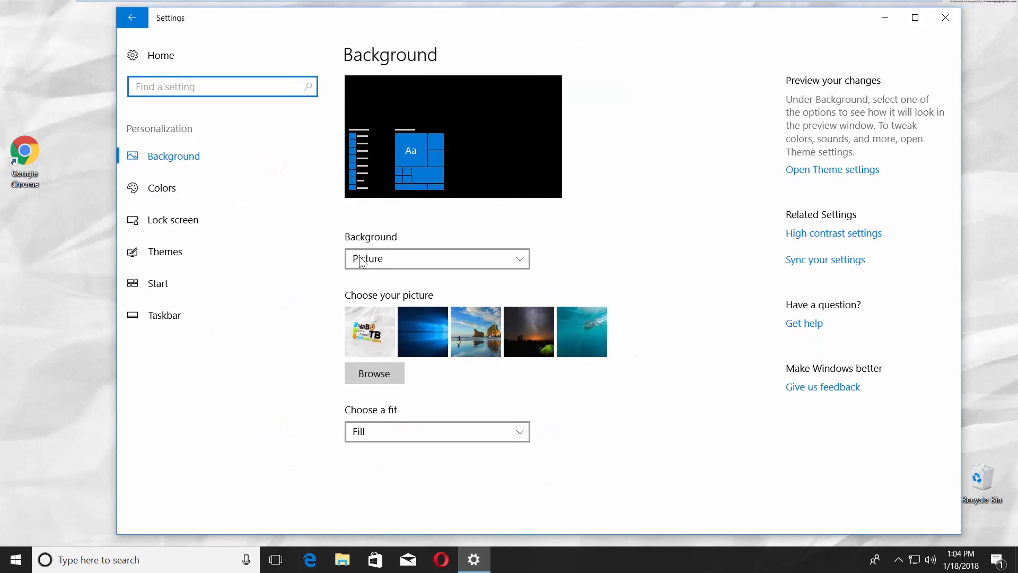
click(165, 314)
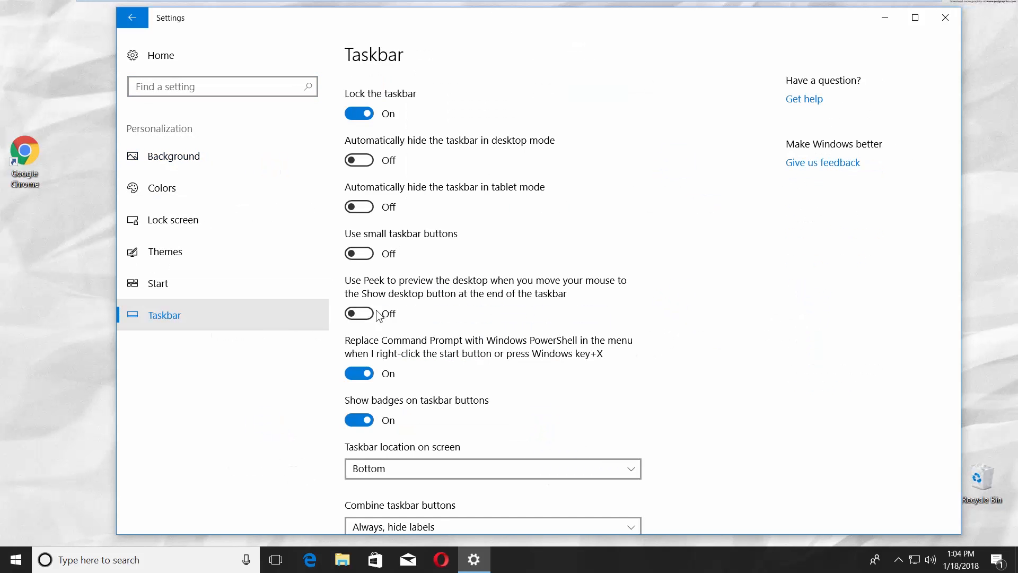
scroll(down, 3)
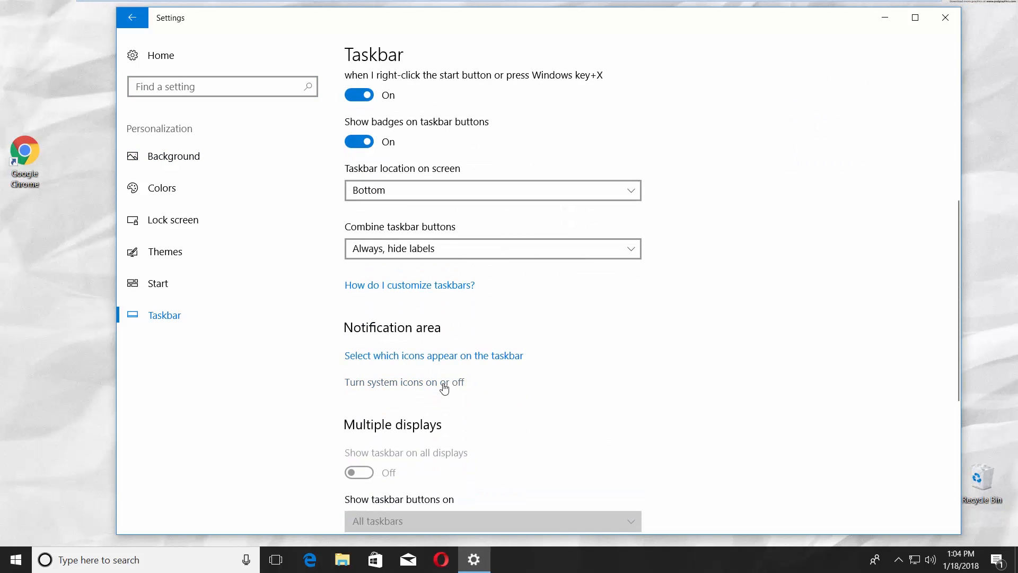
- Switch the Input Indicator system icon on, then search 'control' to find Control Panel
click(402, 382)
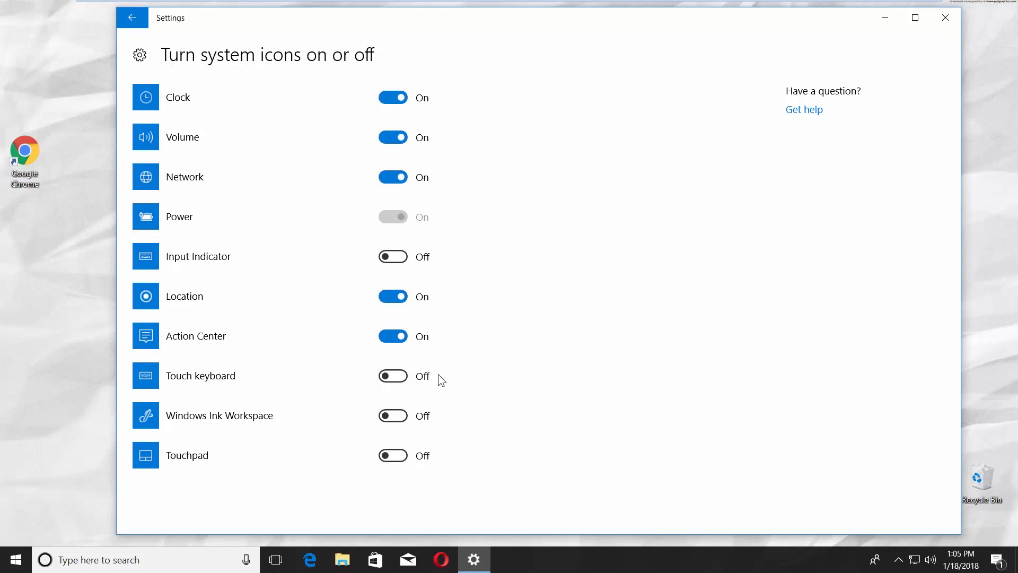
click(393, 256)
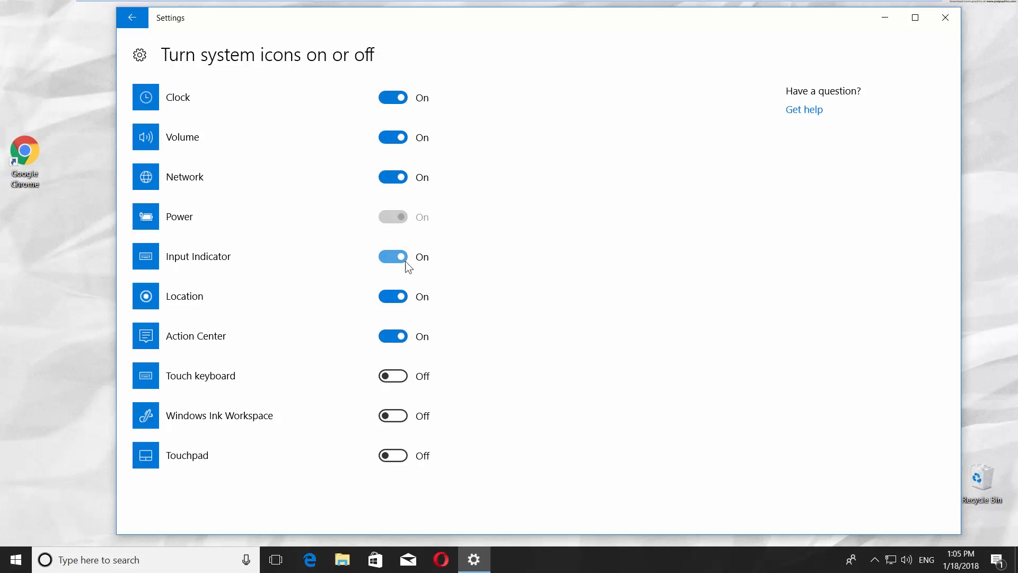
mouse_move(926, 559)
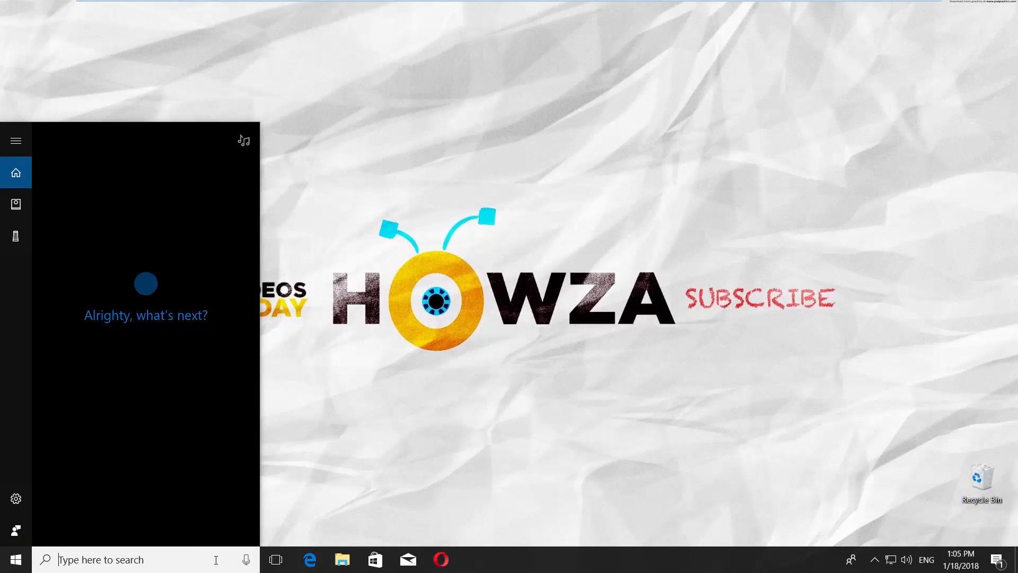
text(control)
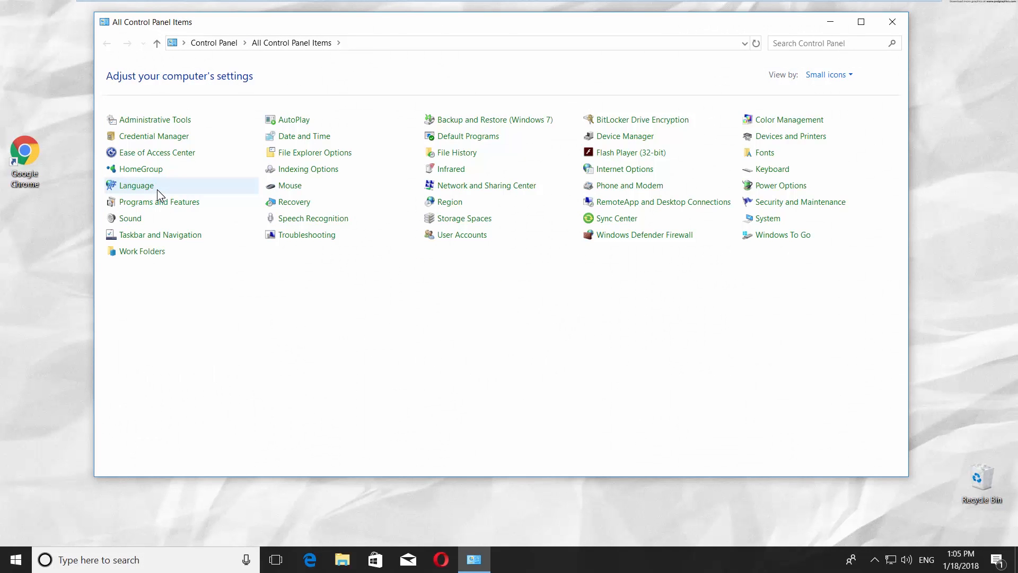
- Check 'Use the desktop language bar when it's available' in advanced Language settings and open its Options
click(137, 185)
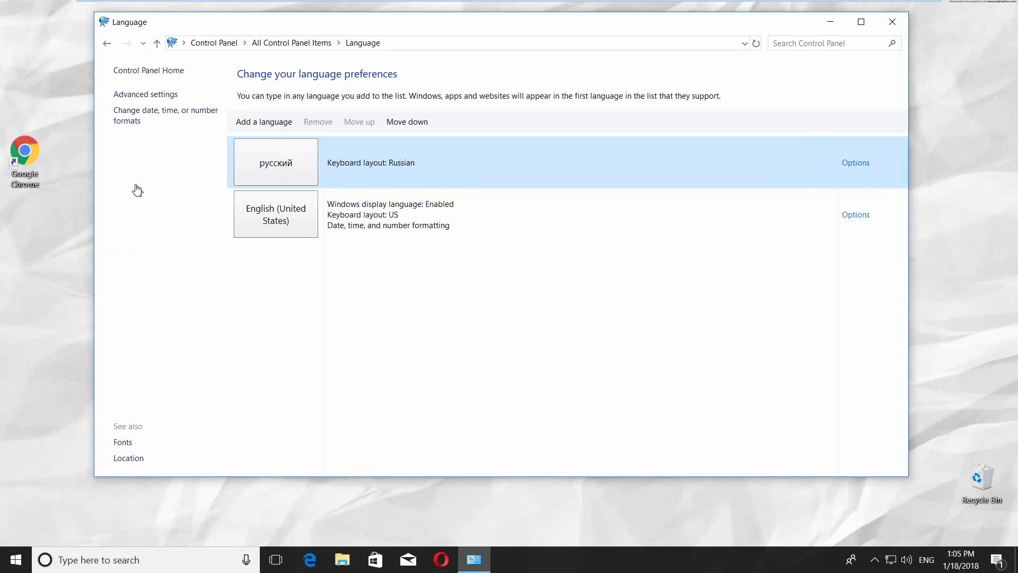
click(145, 95)
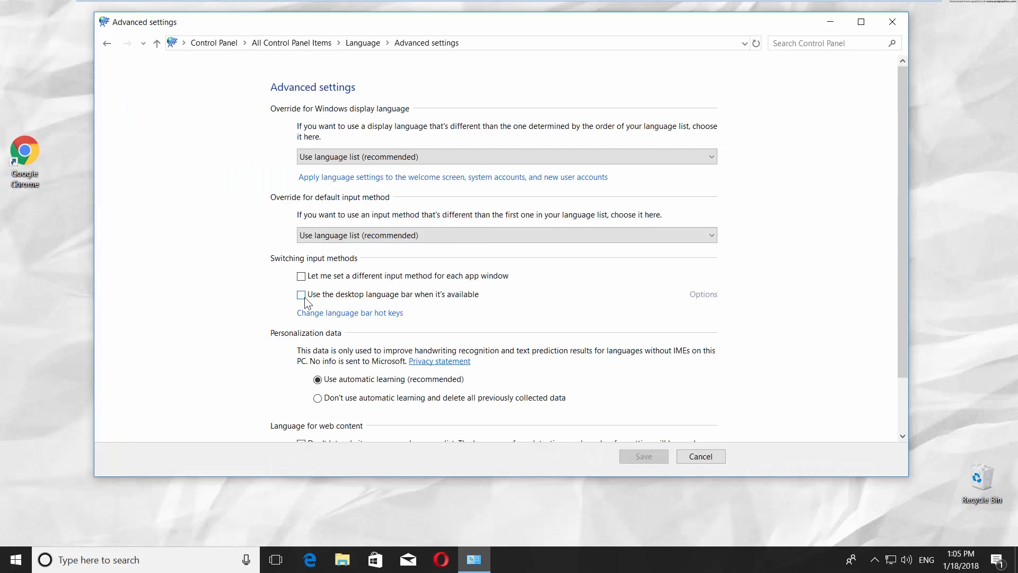
click(301, 295)
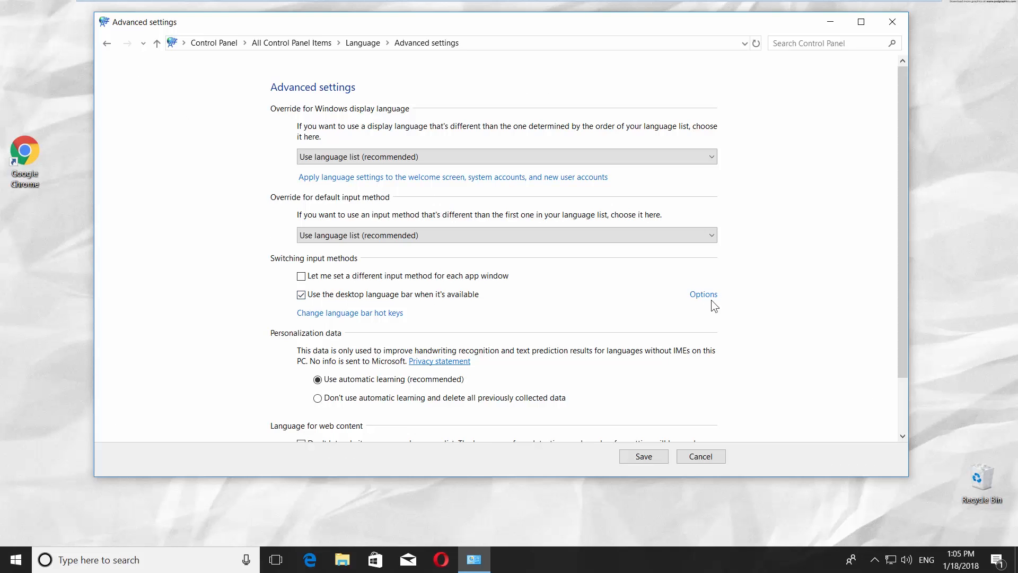
click(702, 294)
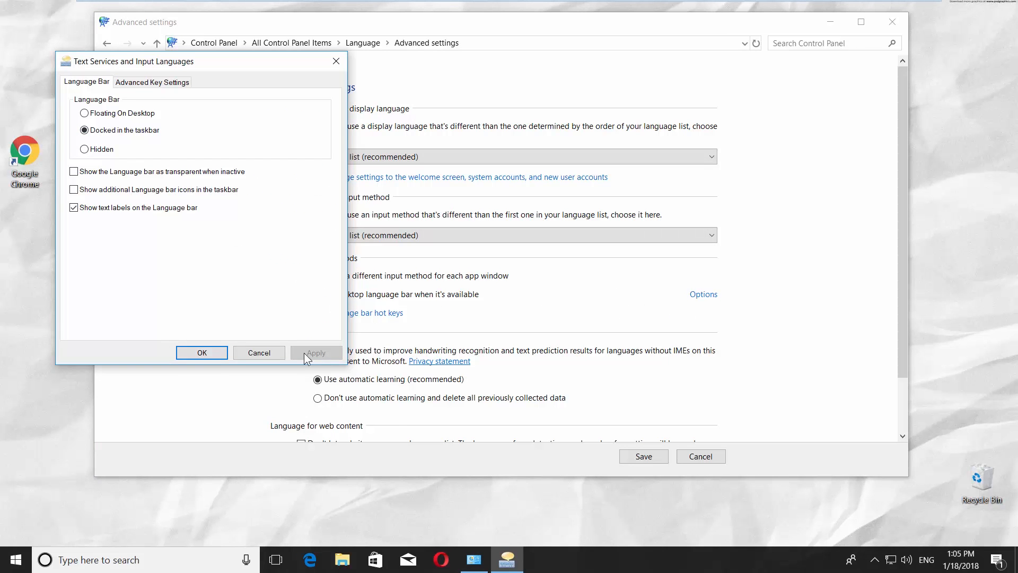
- Confirm the language bar as 'Docked in the taskbar' with OK
click(201, 352)
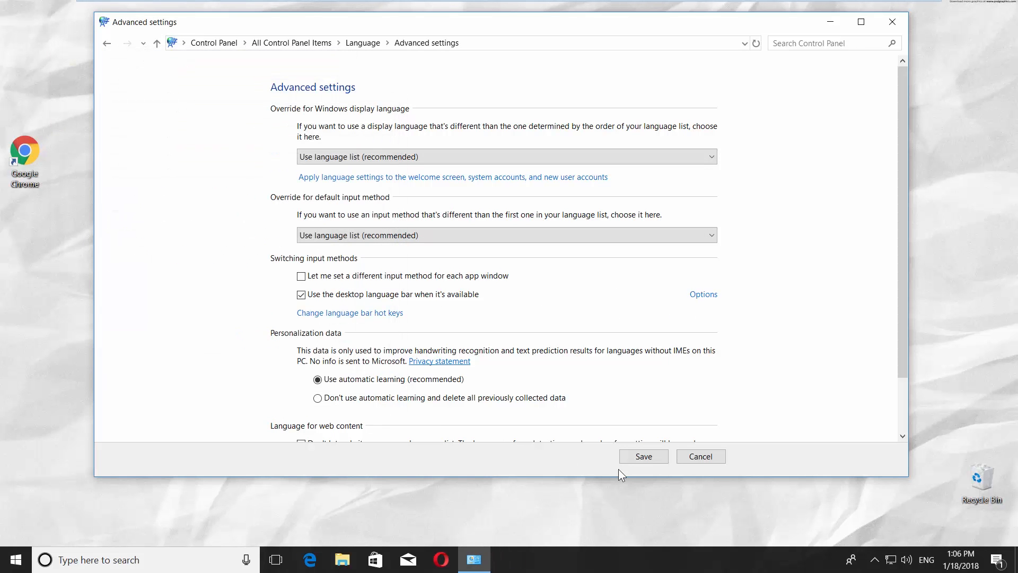